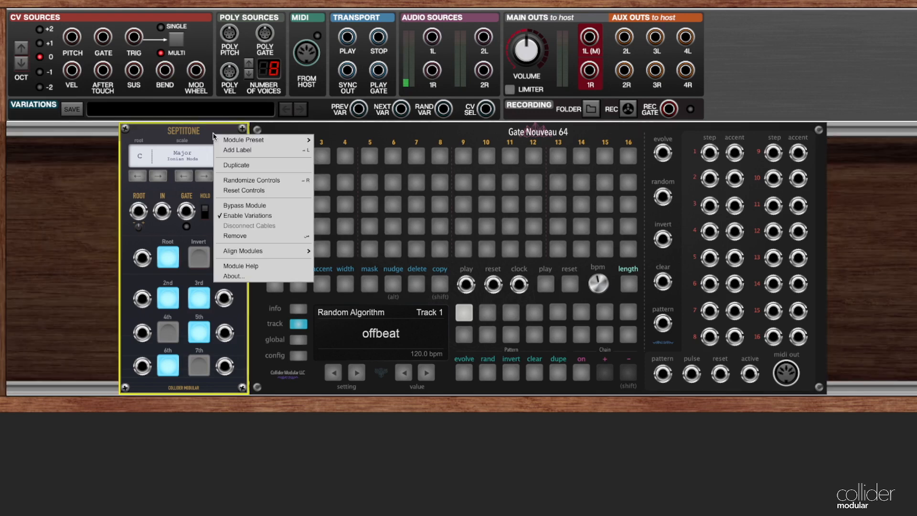
pyautogui.moveTo(247, 168)
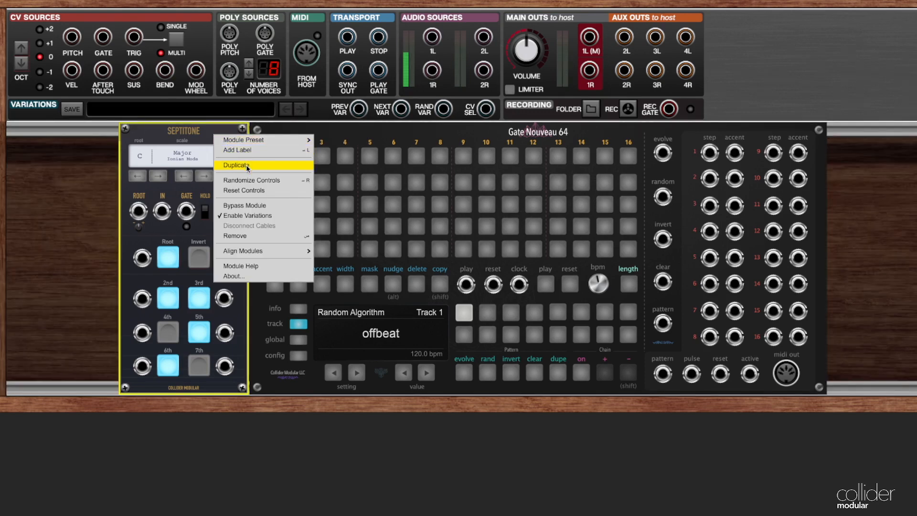
pyautogui.moveTo(250, 280)
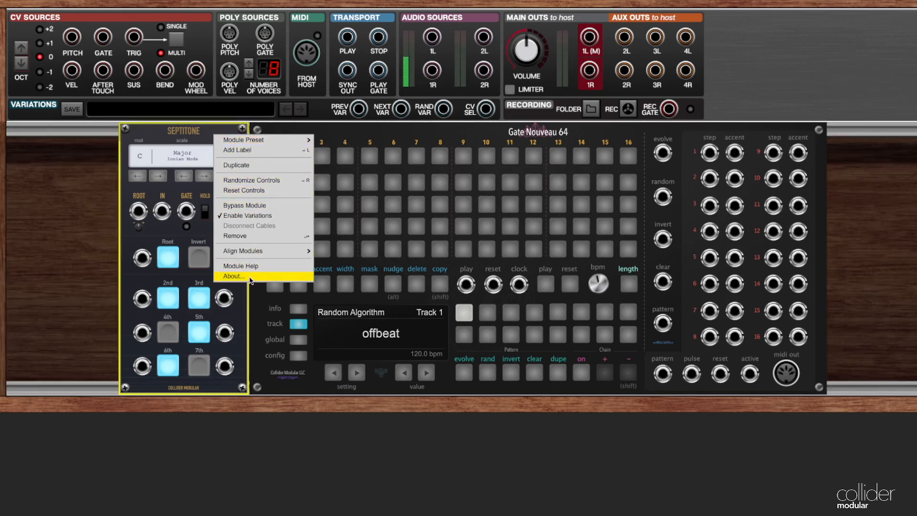
# Bring up the Septitone Quantizer's About window and scroll through its change log and feature notes.
pyautogui.click(233, 275)
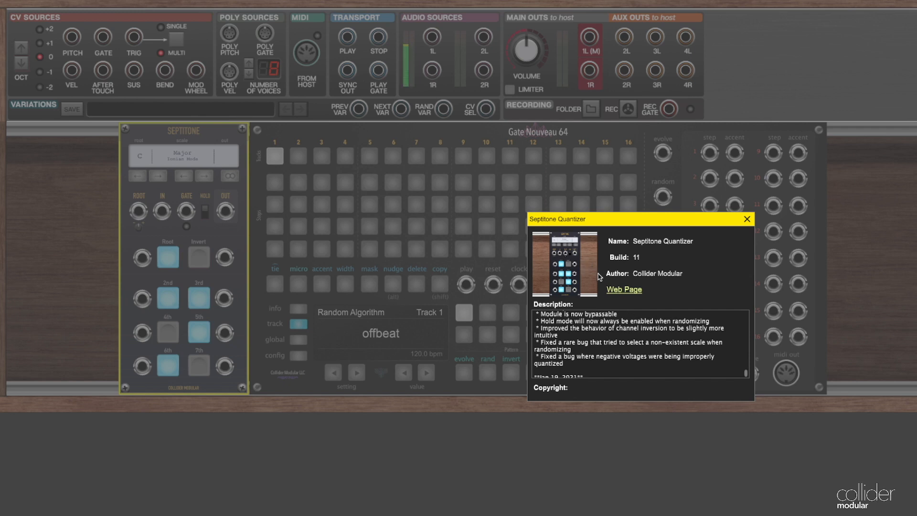
pyautogui.moveTo(649, 255)
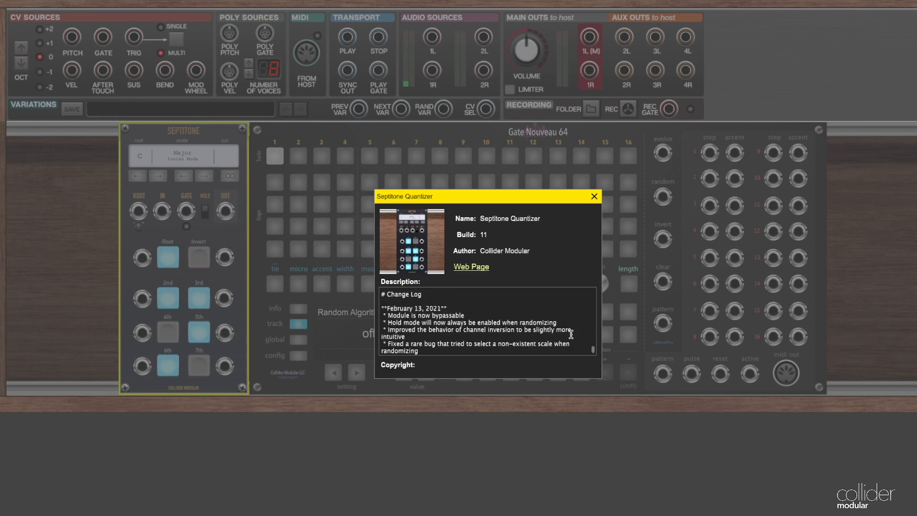
pyautogui.scroll(-3)
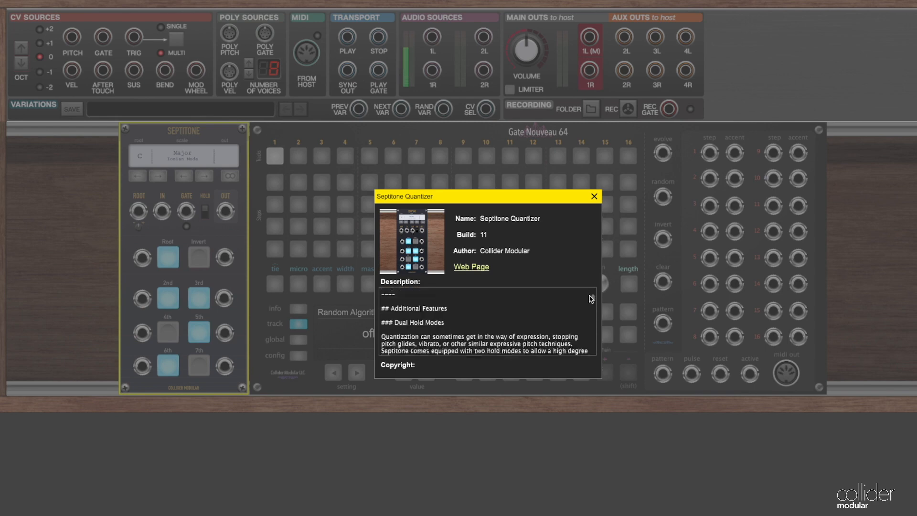
pyautogui.scroll(-3)
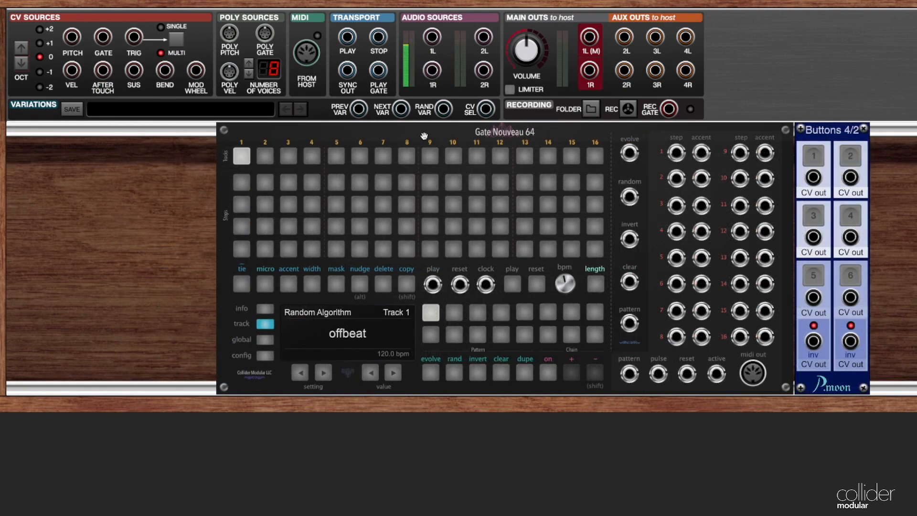
pyautogui.rightClick(424, 136)
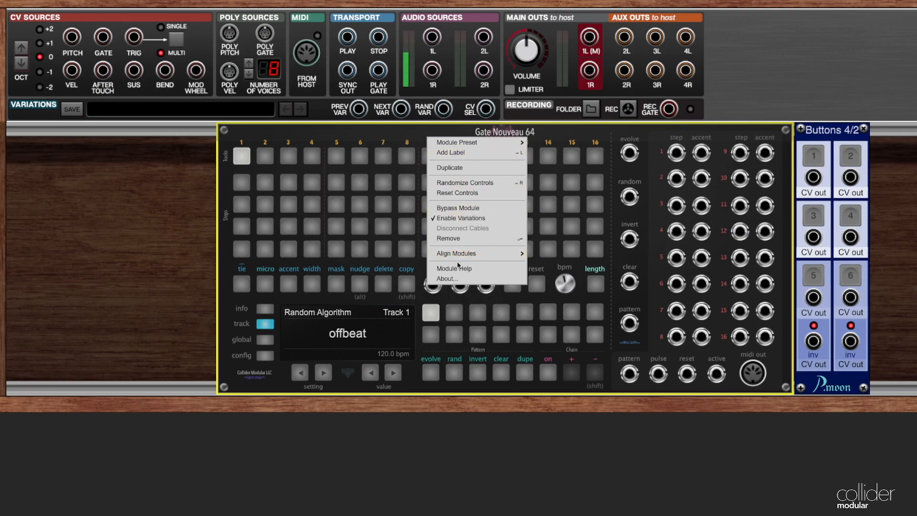
pyautogui.click(447, 278)
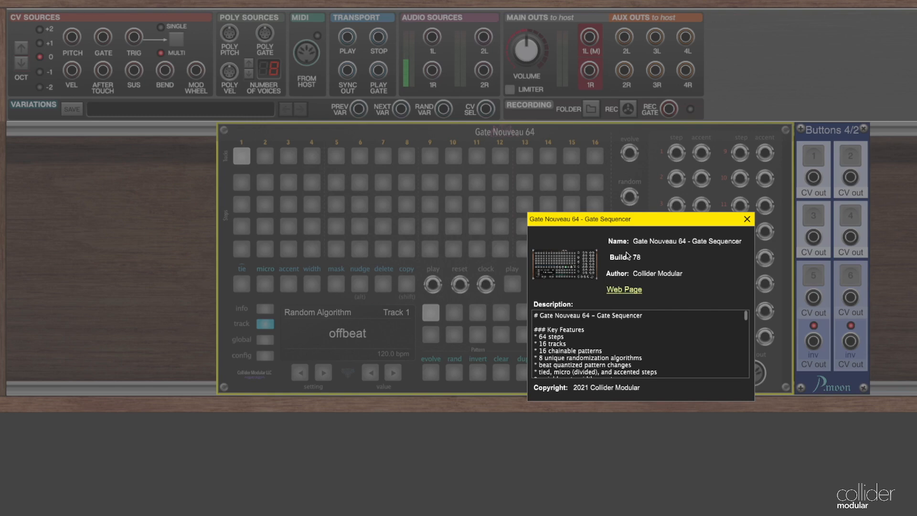
pyautogui.moveTo(620, 261)
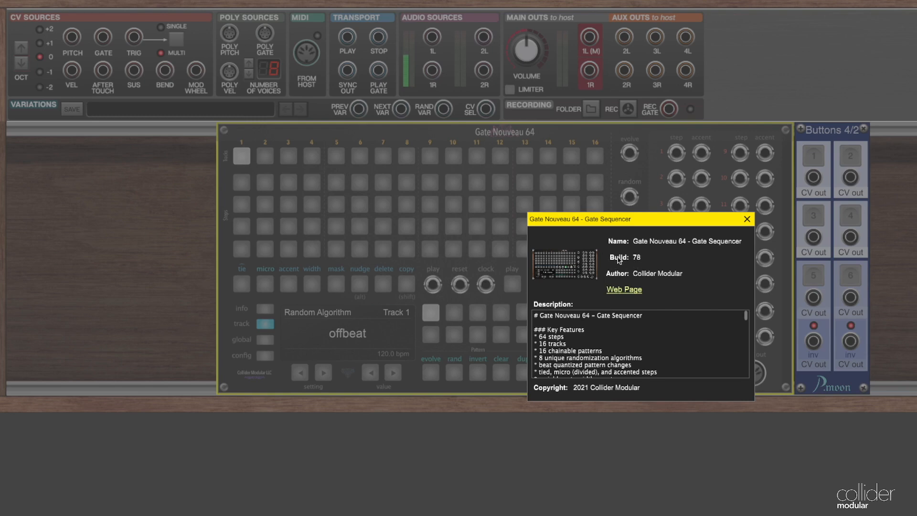
pyautogui.click(747, 218)
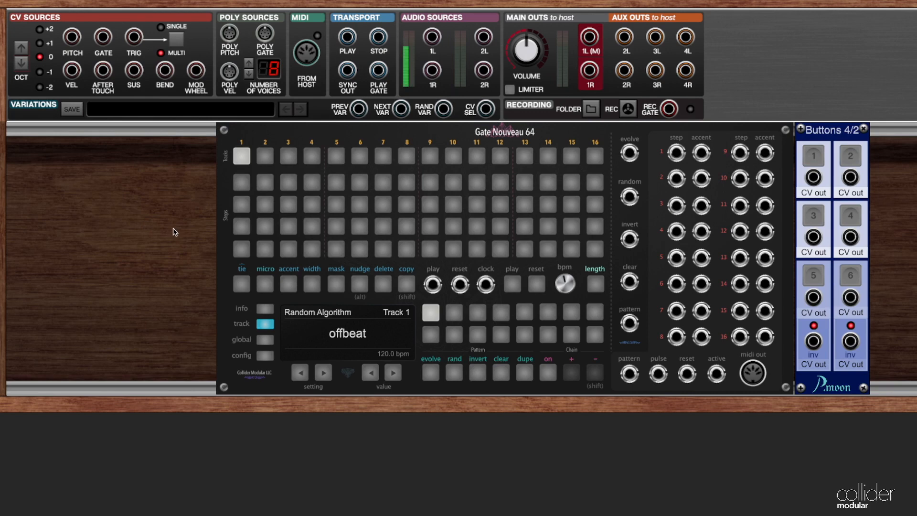
# Bring Gate Nouveau 64's config to the Run Input Mode setting, past Clock Source.
pyautogui.click(433, 285)
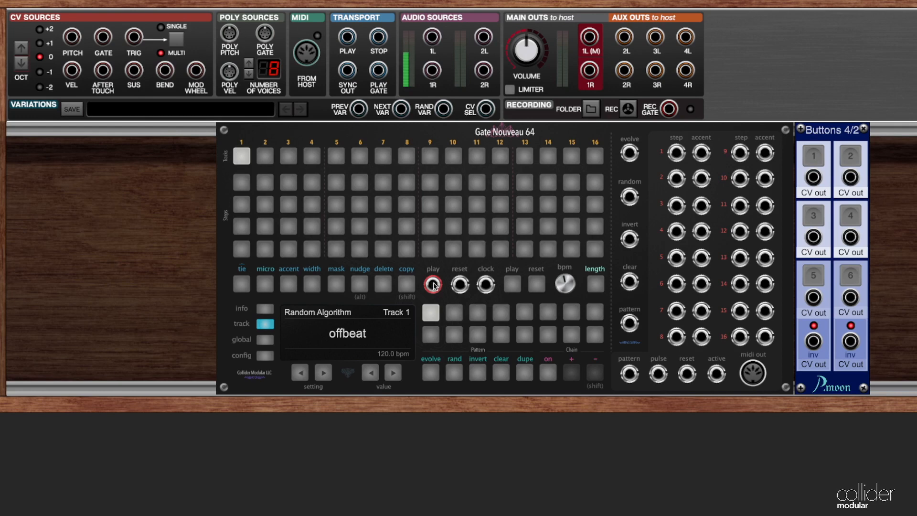
pyautogui.click(266, 356)
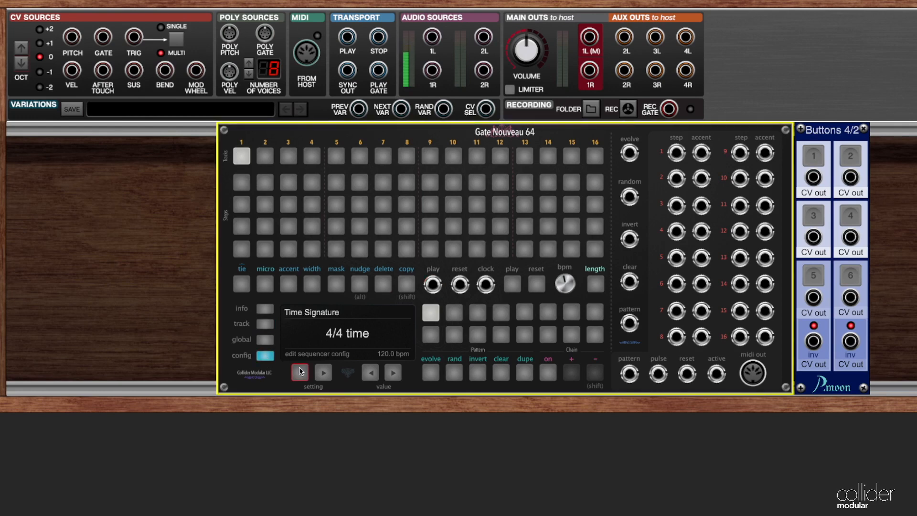
pyautogui.click(322, 373)
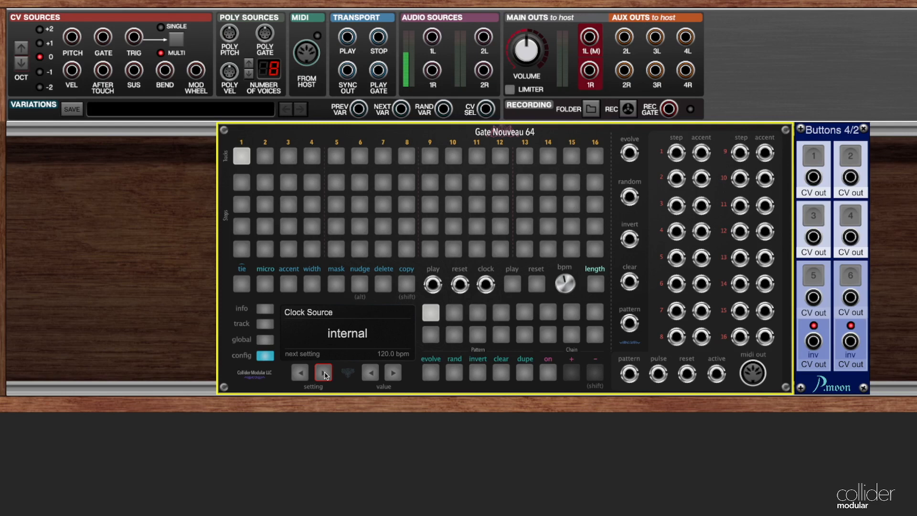
pyautogui.click(322, 373)
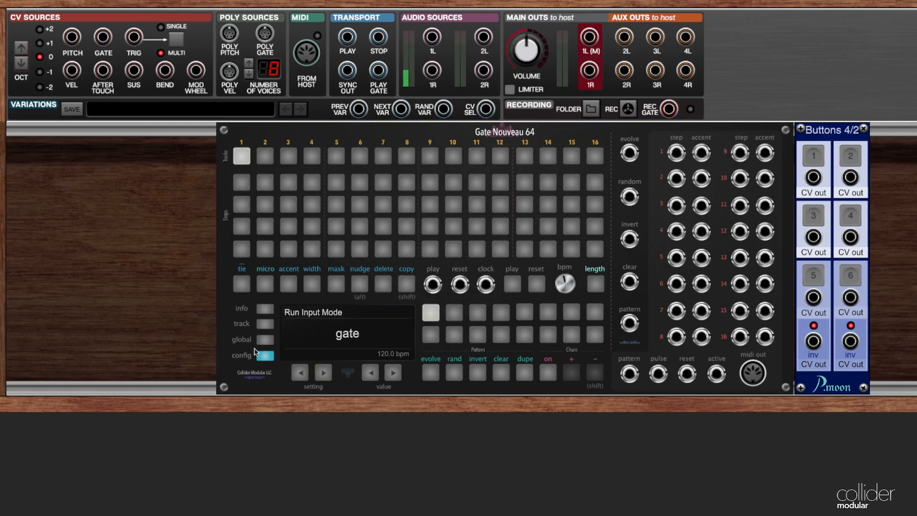
pyautogui.moveTo(367, 330)
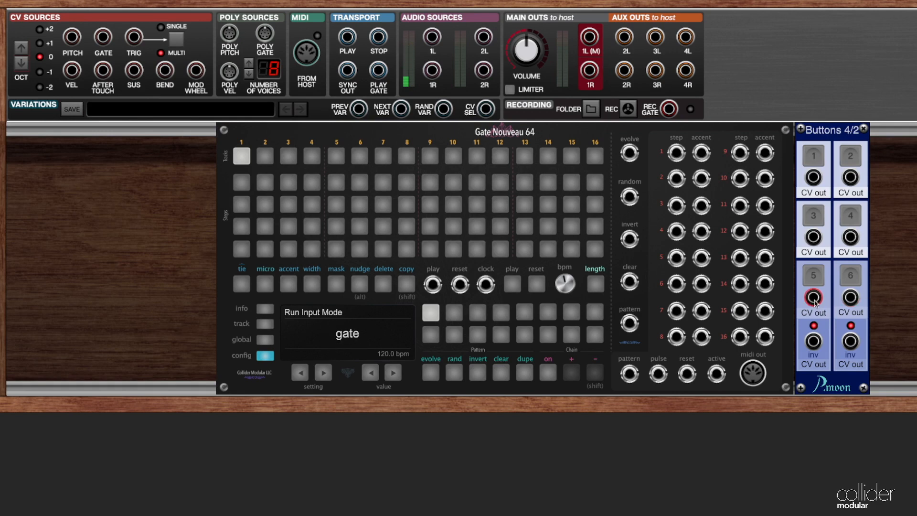
# Patch Buttons 5 CV out into the play jack and start the sequencer with button 5.
pyautogui.moveTo(432, 284); pyautogui.dragTo(812, 299)
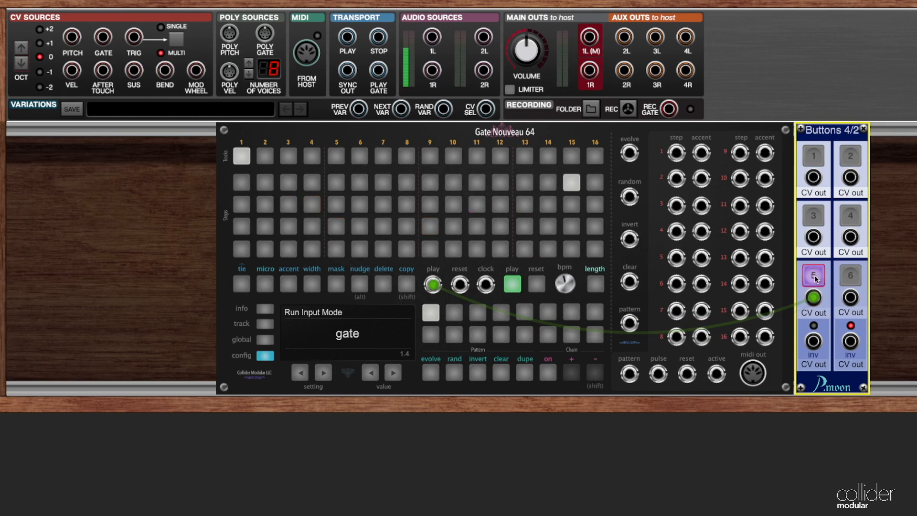
pyautogui.click(812, 275)
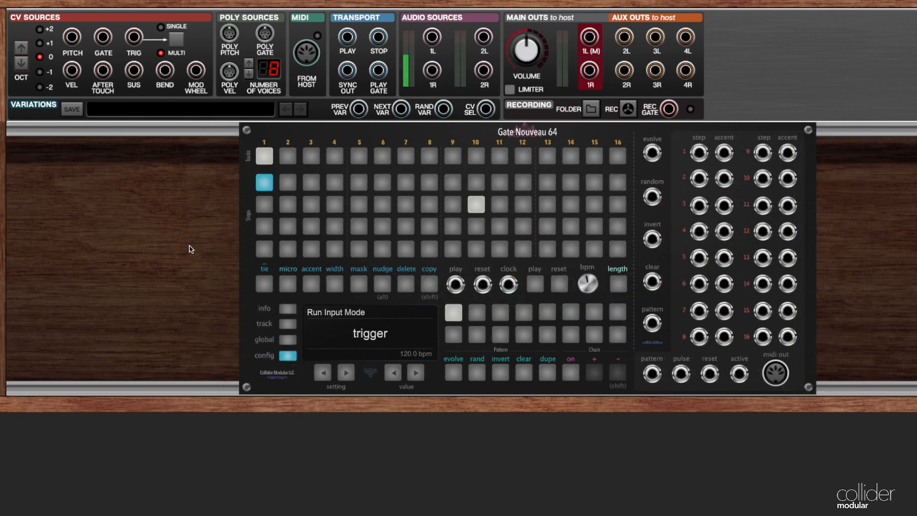
# Switch to Track 1 settings and step from Random Algorithm past Evolve Trigger to Length On Evolve.
pyautogui.click(287, 324)
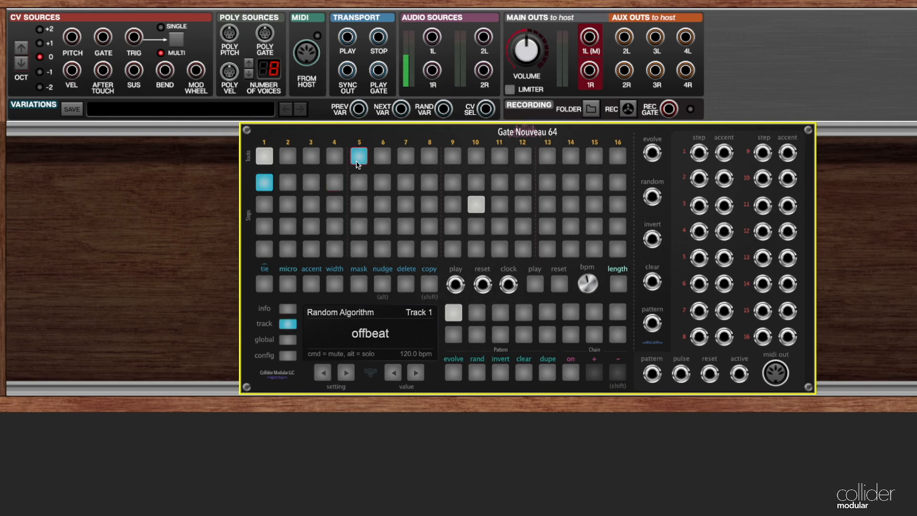
pyautogui.click(476, 155)
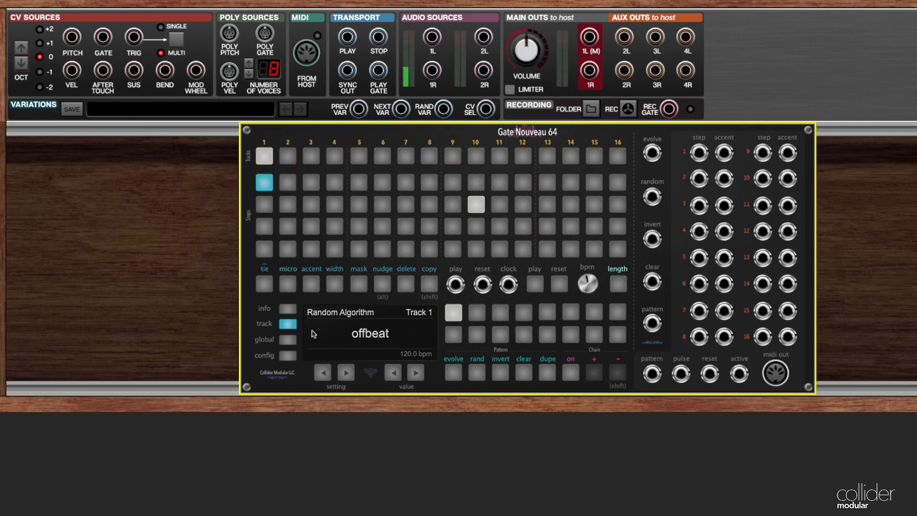
pyautogui.click(346, 372)
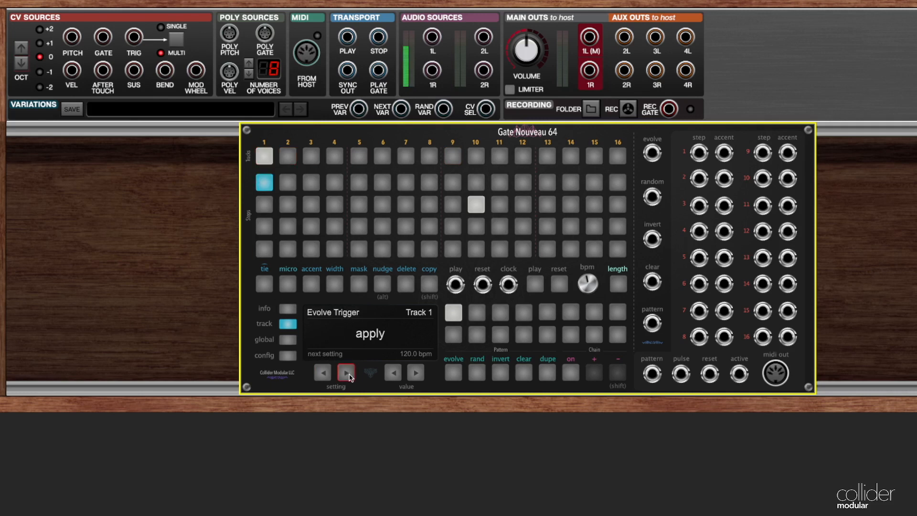
pyautogui.click(345, 372)
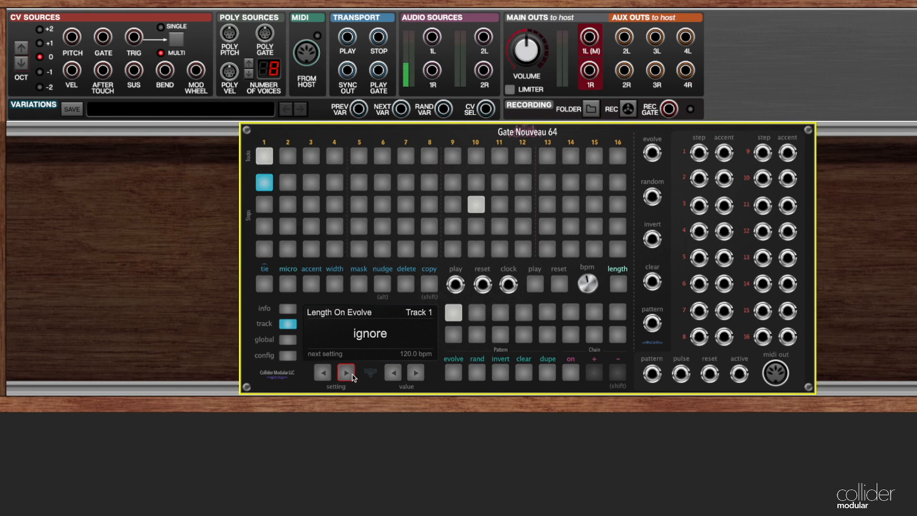
# Step the setting arrows back to Length On Random, which reads apply.
pyautogui.click(345, 371)
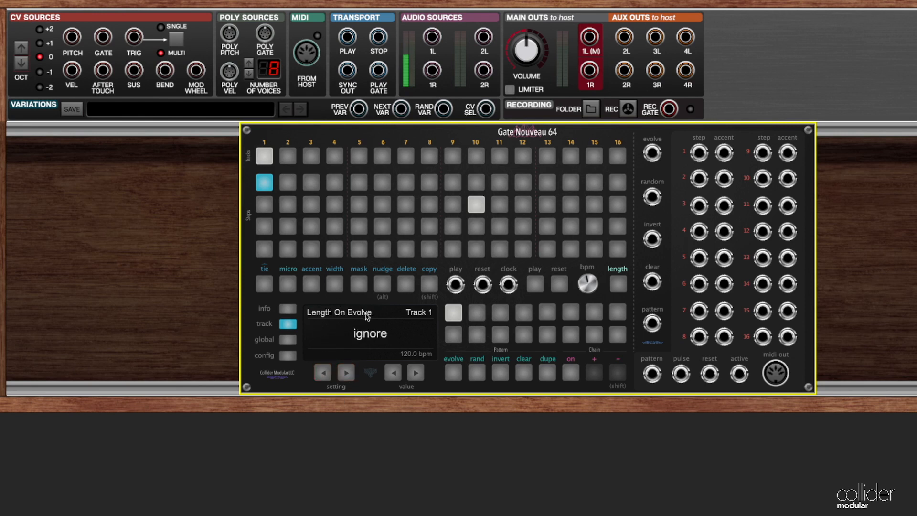
pyautogui.click(321, 373)
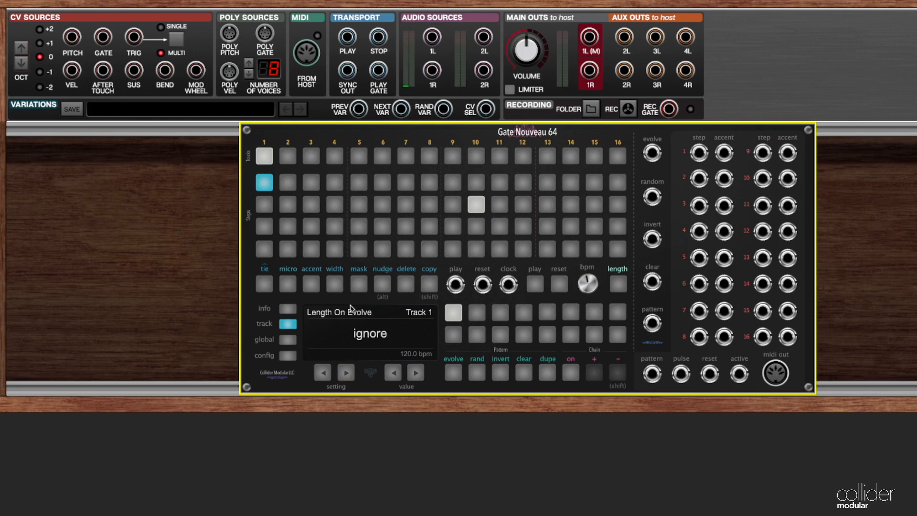
pyautogui.click(322, 372)
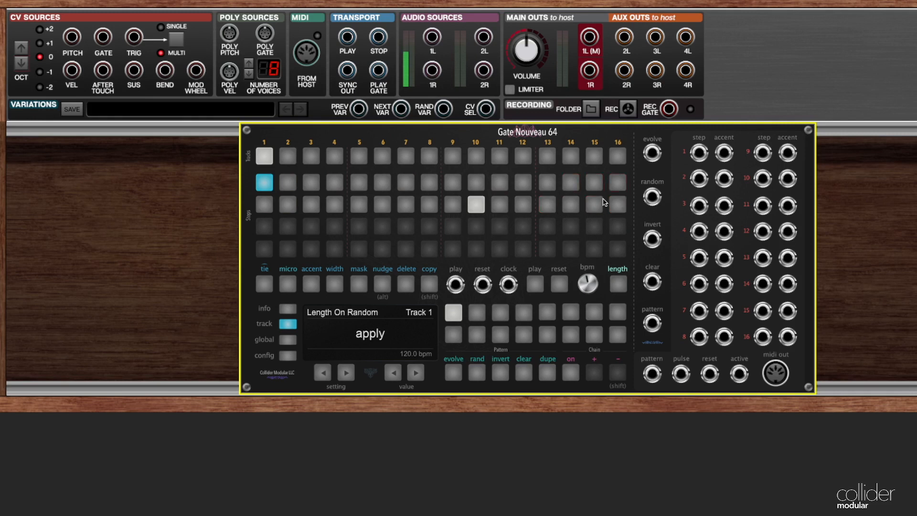
# Randomize Track 1's pattern twice with Length On Random applied, then cycle the setting values.
pyautogui.click(476, 373)
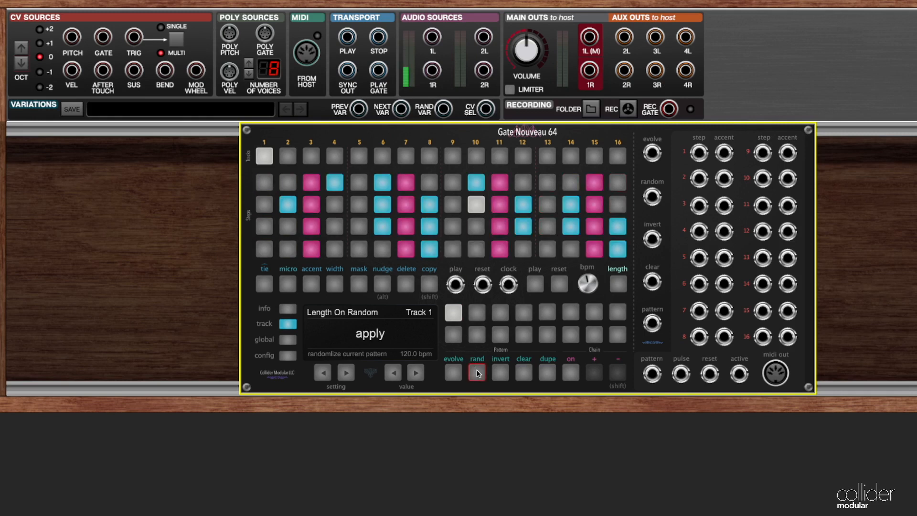
pyautogui.click(477, 373)
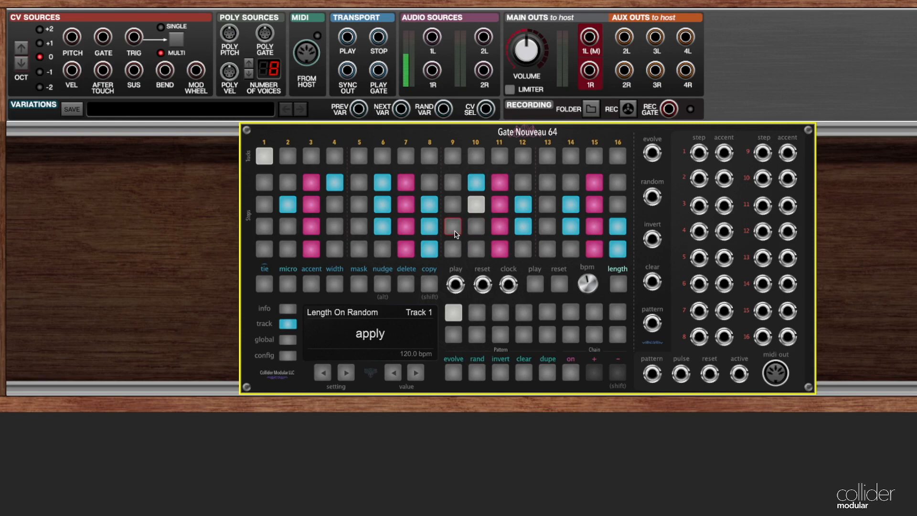
pyautogui.click(415, 373)
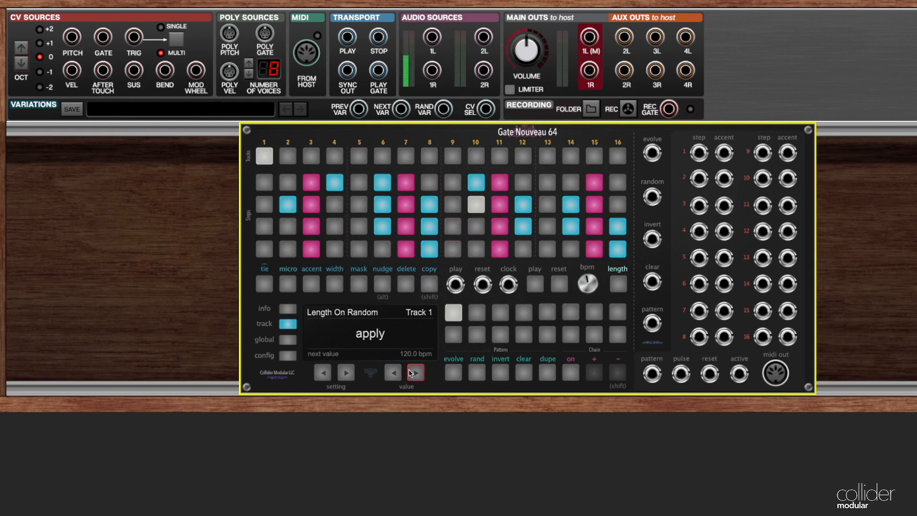
pyautogui.click(415, 371)
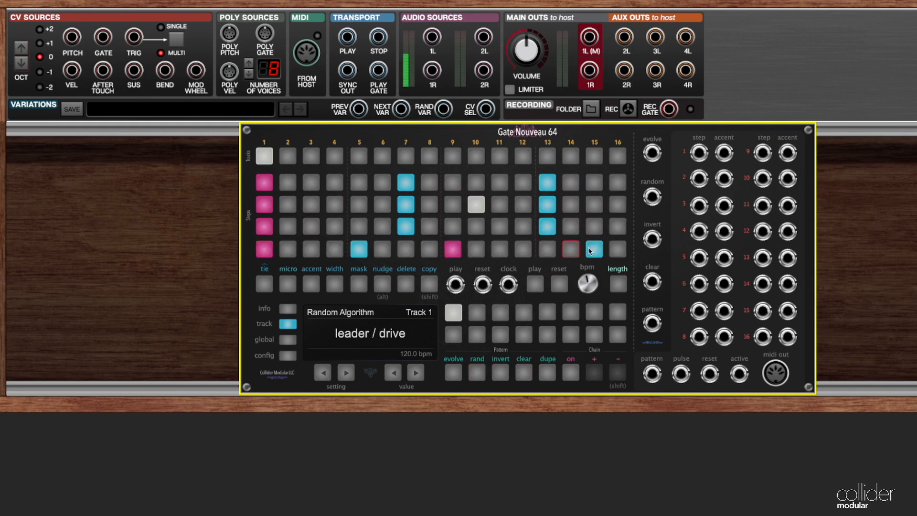
pyautogui.click(322, 373)
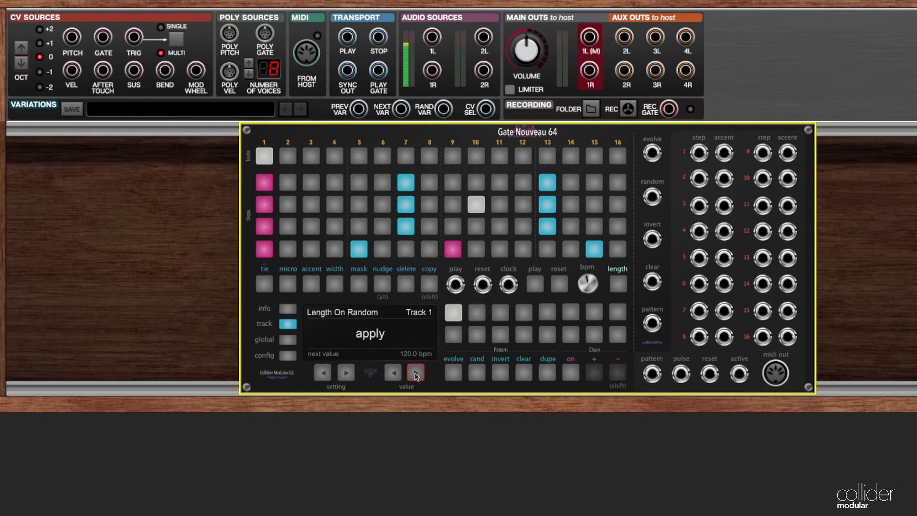
# Set Length On Random to ignore, then invert and re-randomize the pattern keeping its length.
pyautogui.click(416, 372)
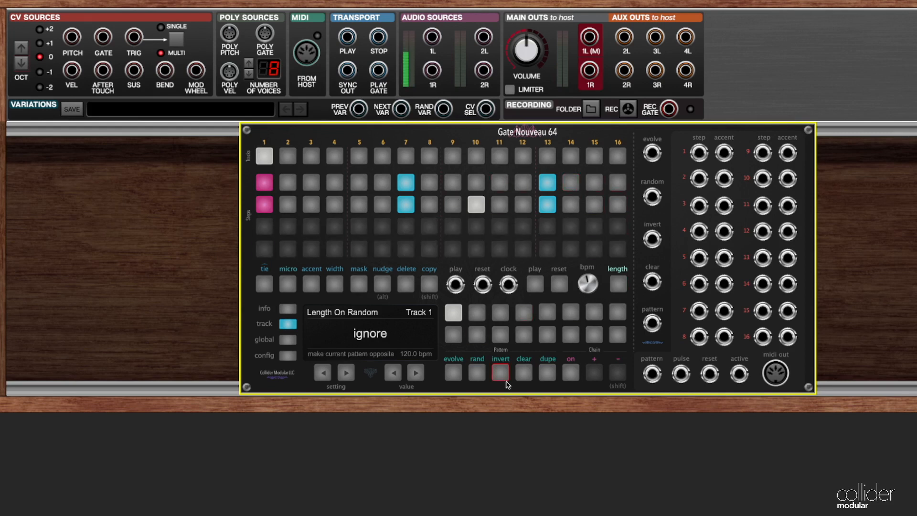
pyautogui.click(477, 373)
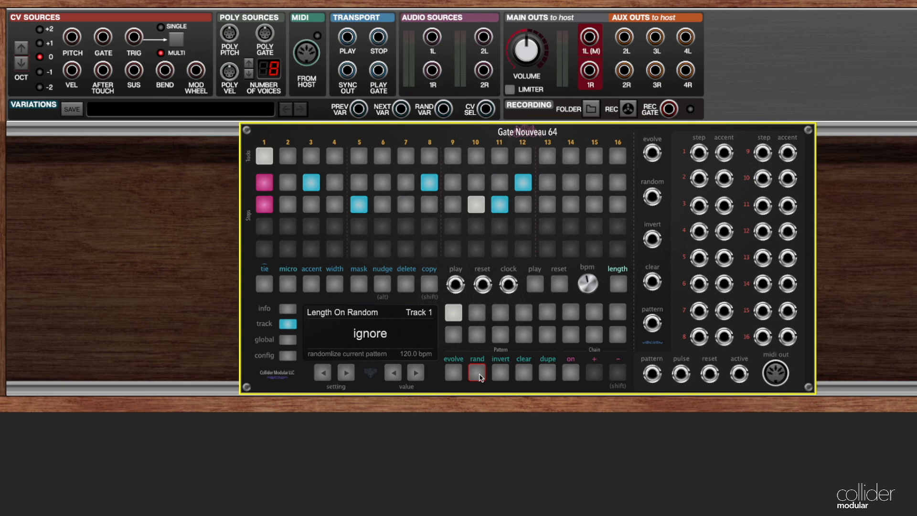
pyautogui.click(477, 373)
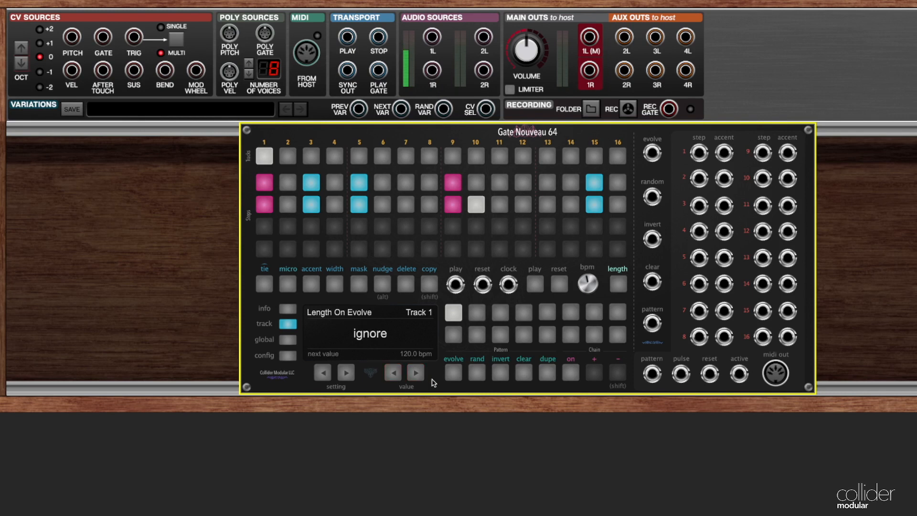
# Evolve the pattern twice, then switch Length On Evolve from ignore to apply.
pyautogui.click(453, 372)
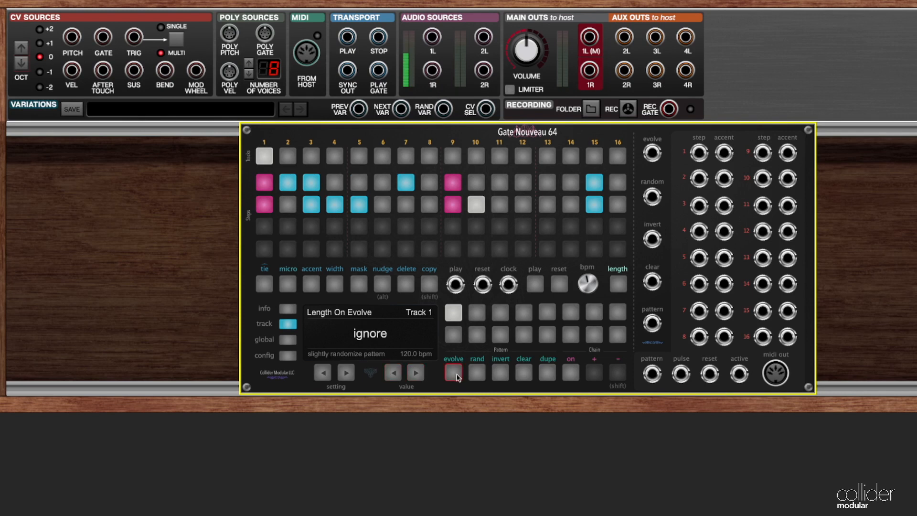
pyautogui.click(453, 372)
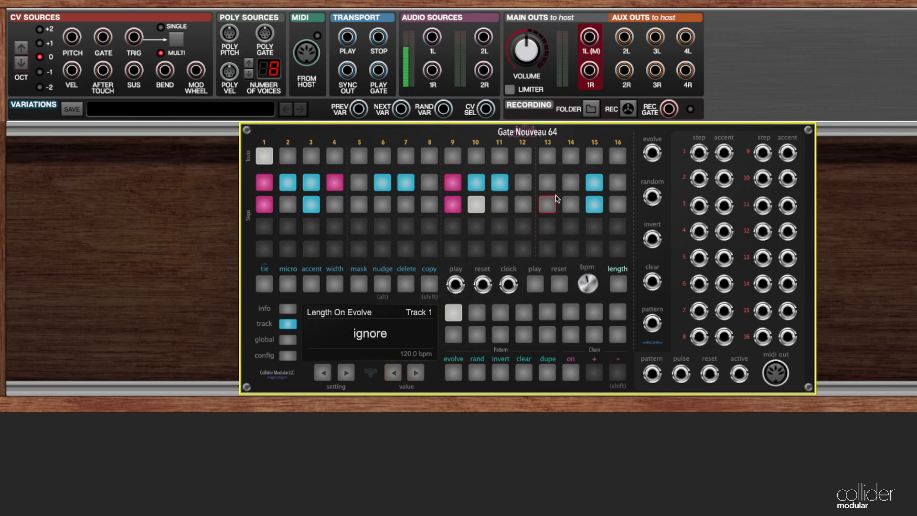
pyautogui.click(416, 372)
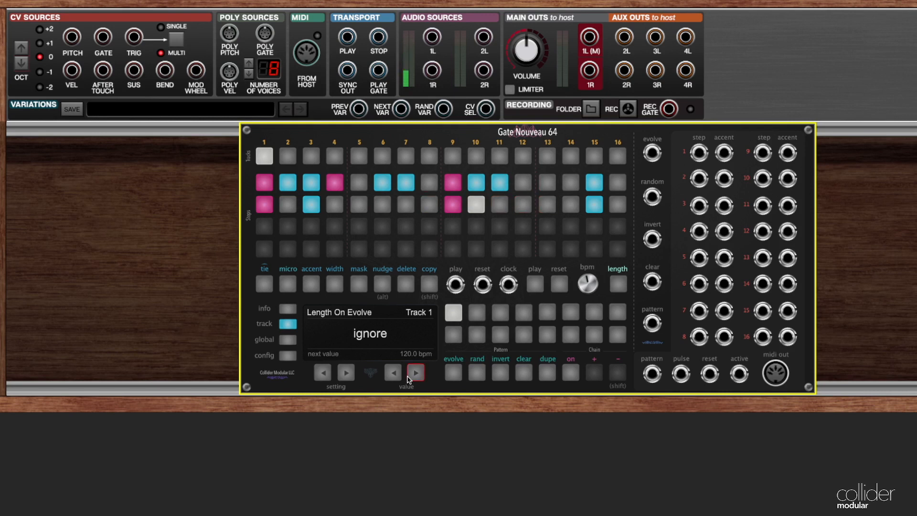
pyautogui.click(416, 372)
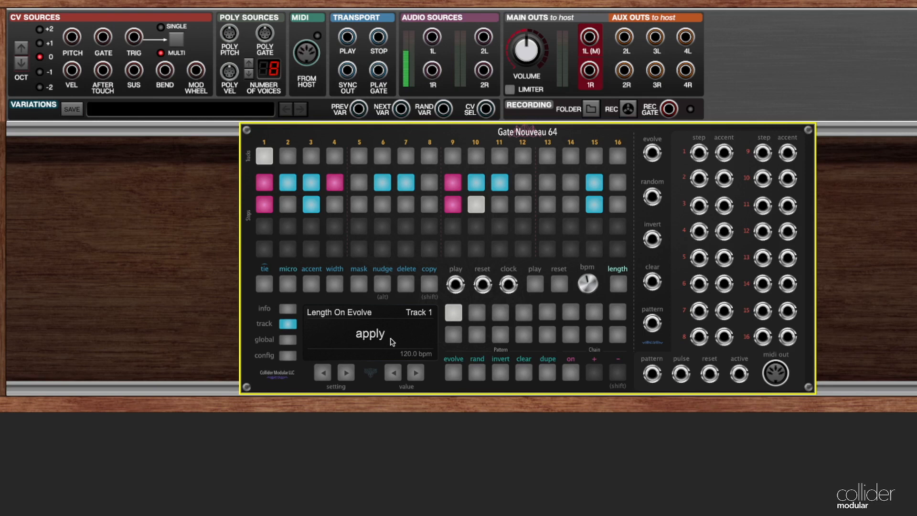
pyautogui.moveTo(509, 199)
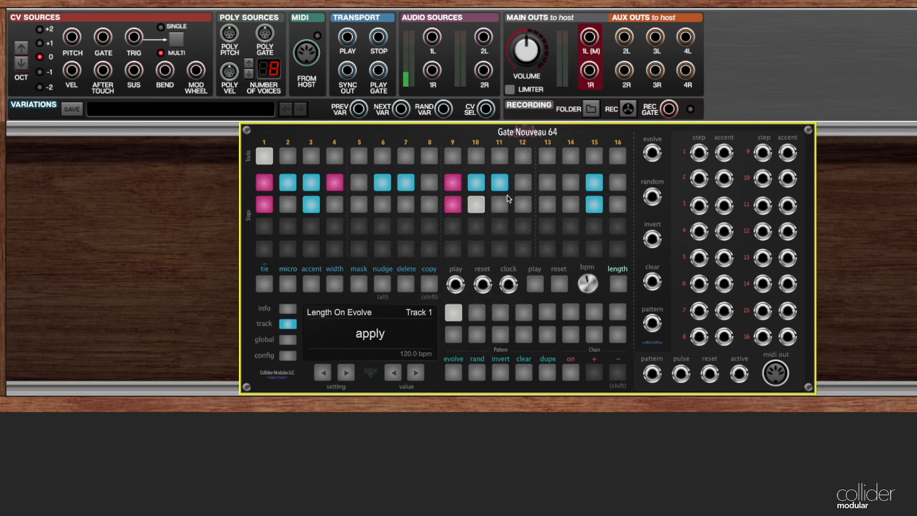
# Evolve Track 1 repeatedly so its pattern reshapes and its length grows.
pyautogui.click(453, 372)
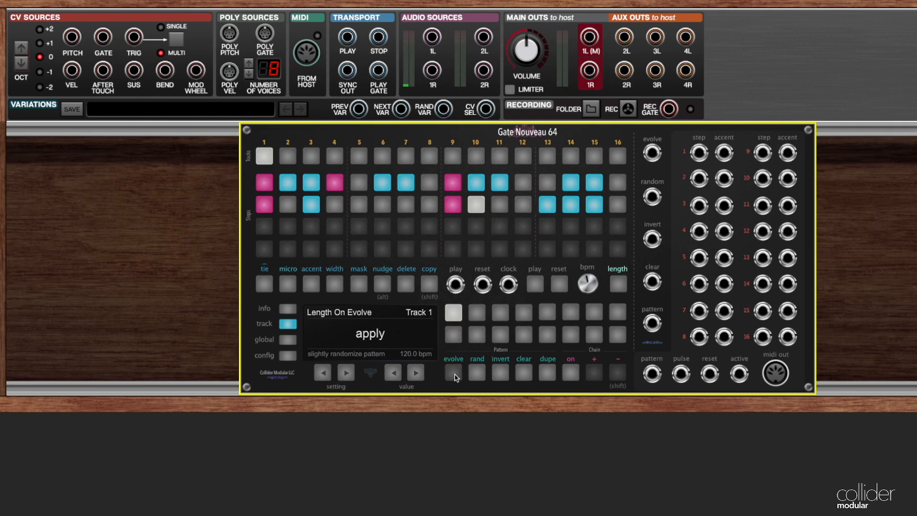
pyautogui.click(453, 372)
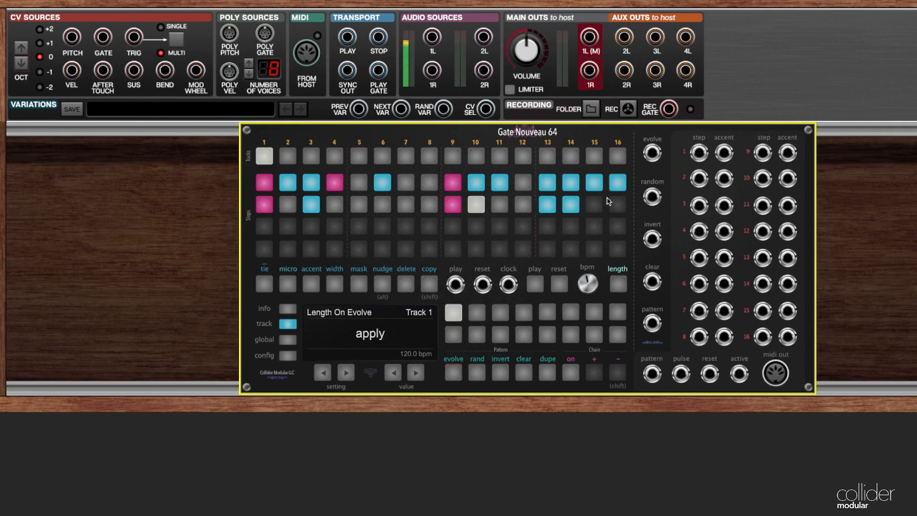
pyautogui.click(453, 373)
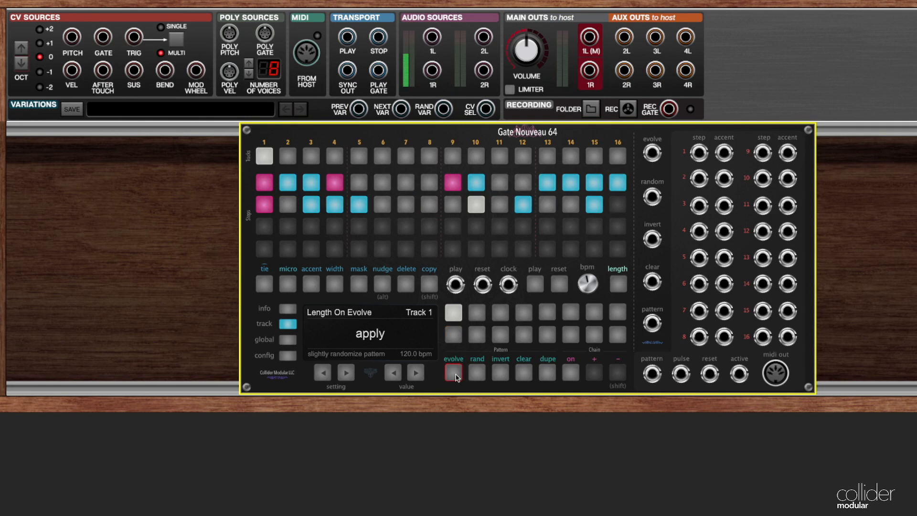
pyautogui.click(453, 372)
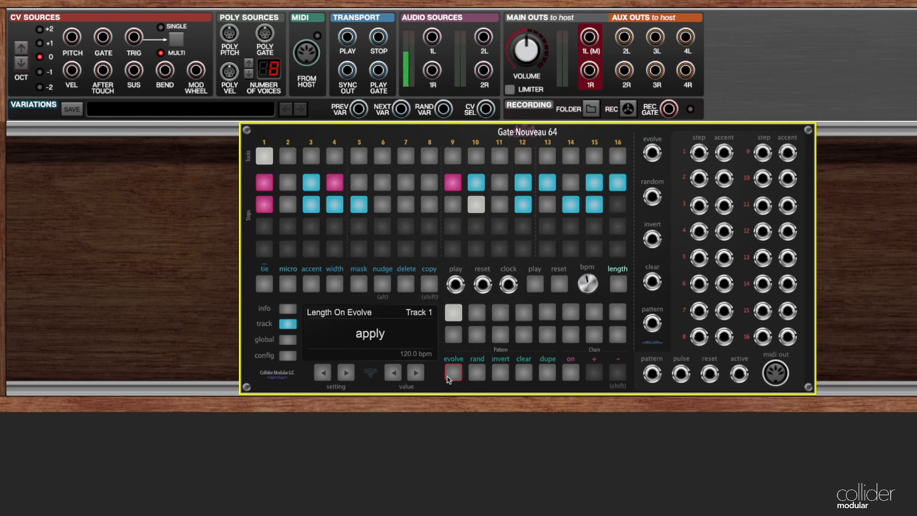
pyautogui.click(453, 372)
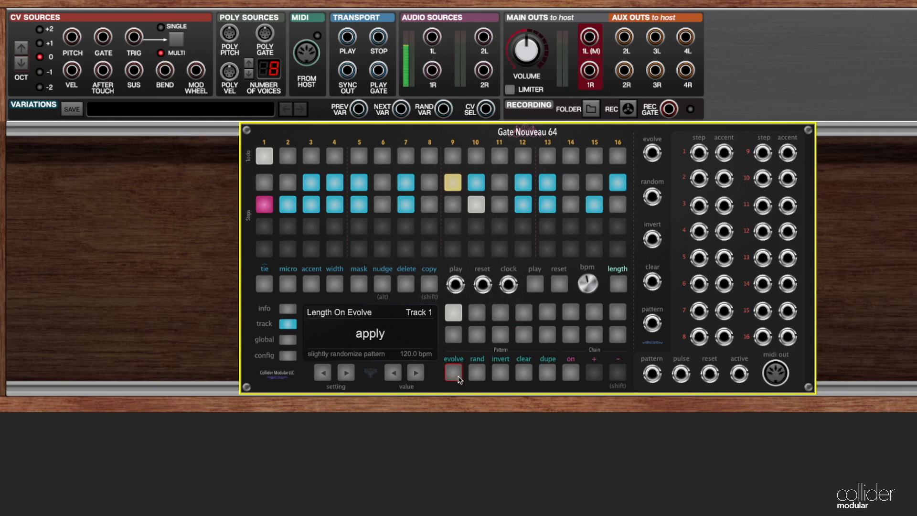
pyautogui.click(453, 373)
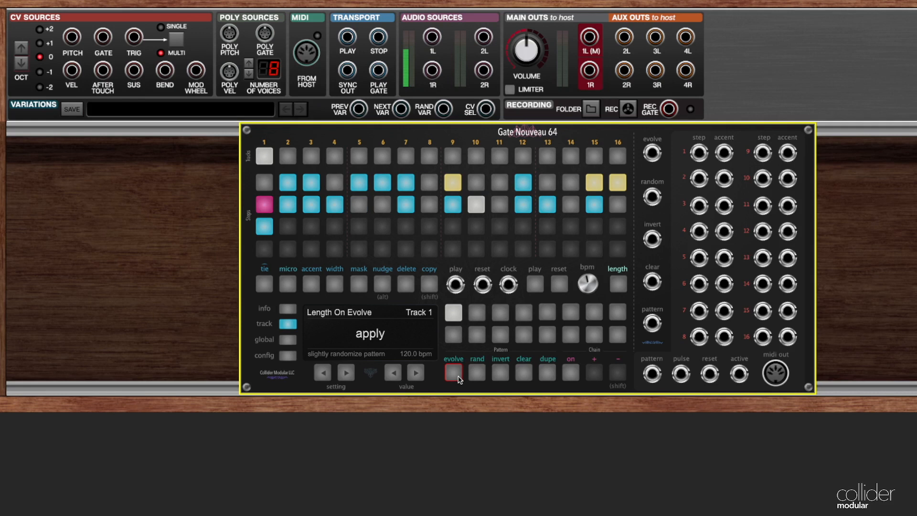
pyautogui.click(453, 373)
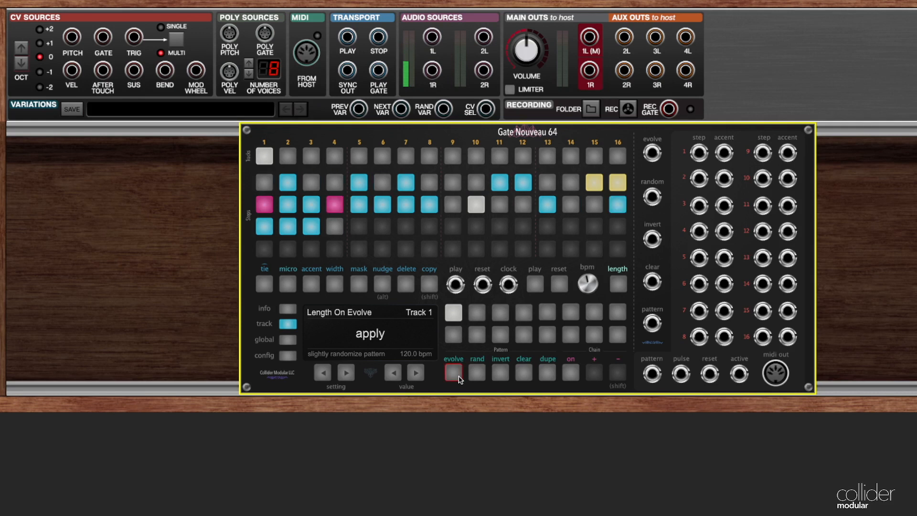
pyautogui.click(453, 373)
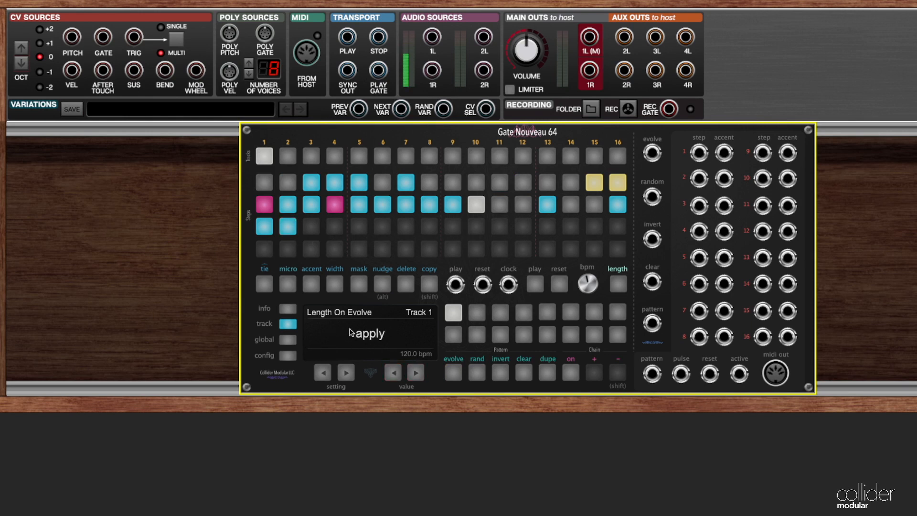
pyautogui.click(392, 372)
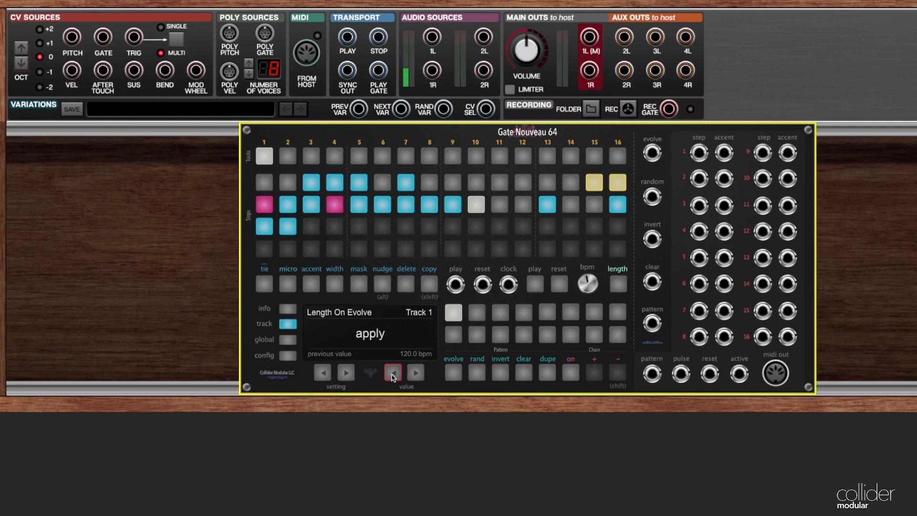